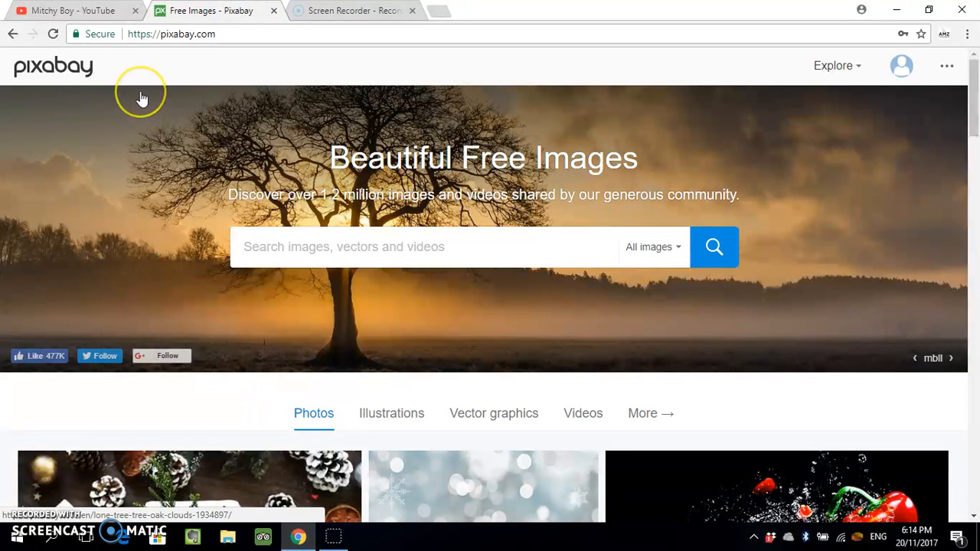
pyautogui.moveTo(141, 105)
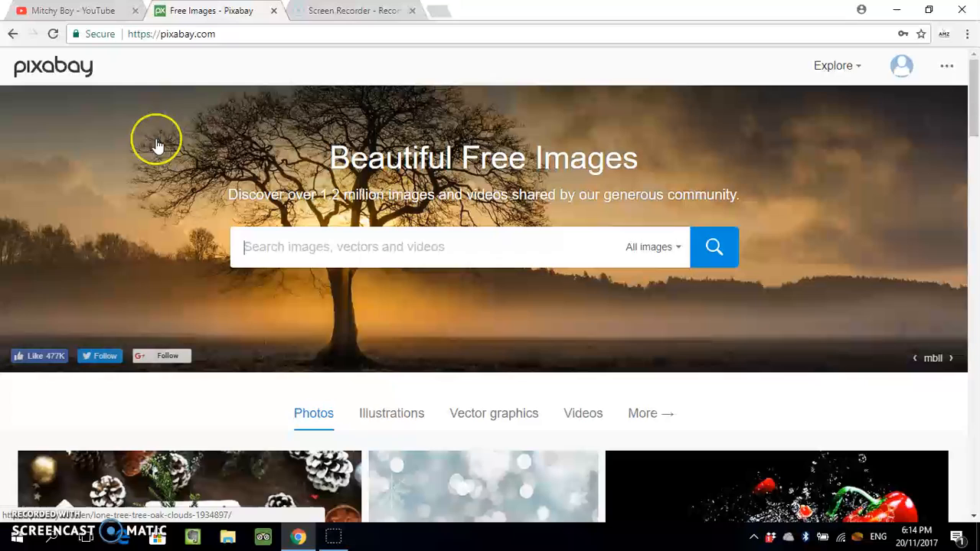
# - Focus the Pixabay search box and briefly open and close the search filter options
pyautogui.scroll(-3)
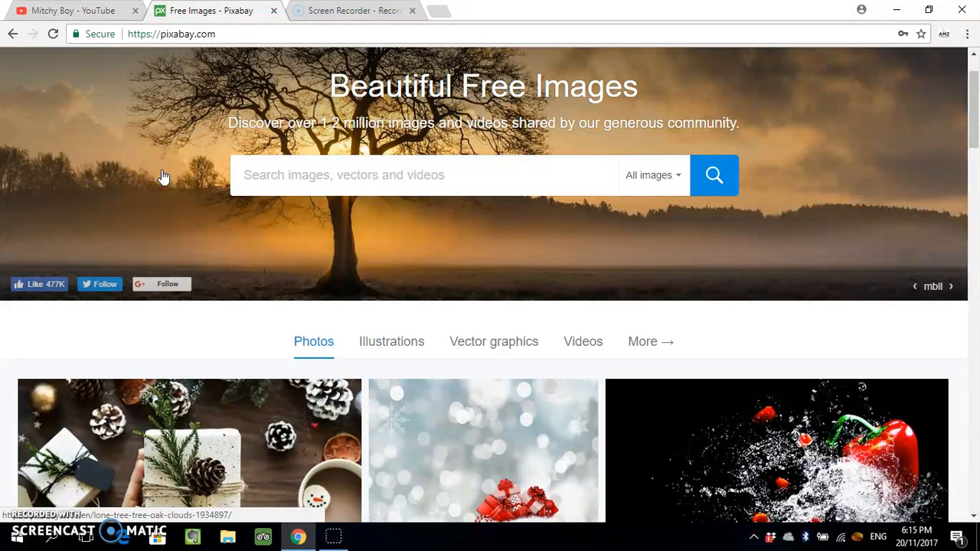
pyautogui.click(296, 174)
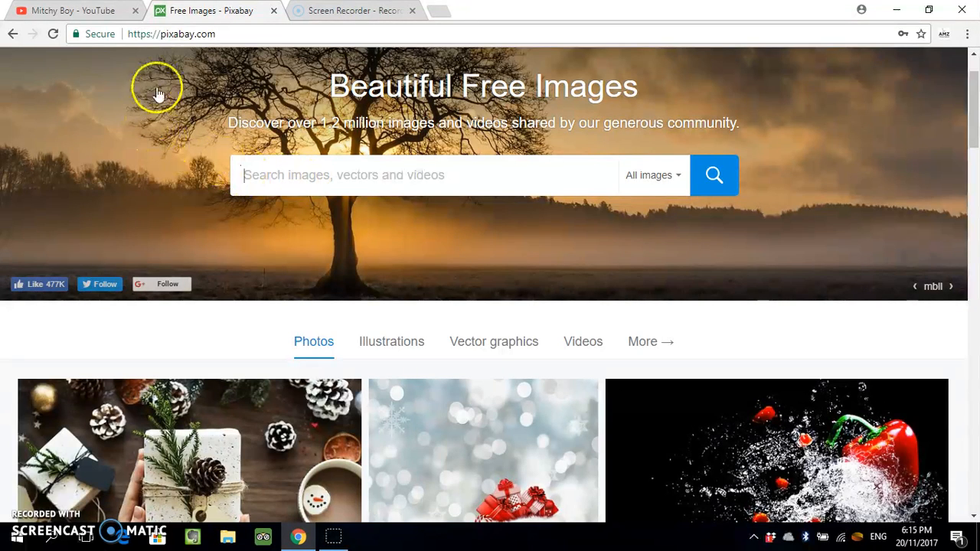
pyautogui.moveTo(425, 130)
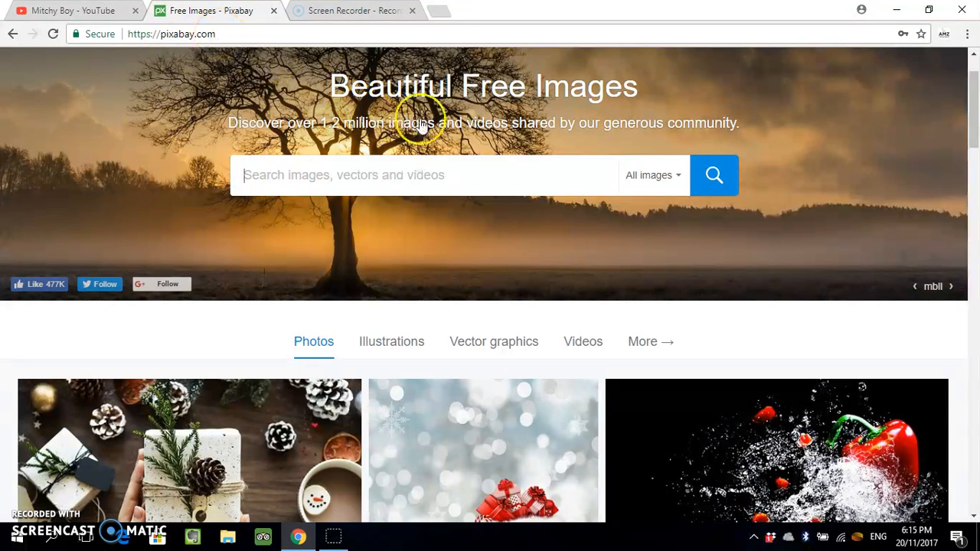
pyautogui.moveTo(618, 205)
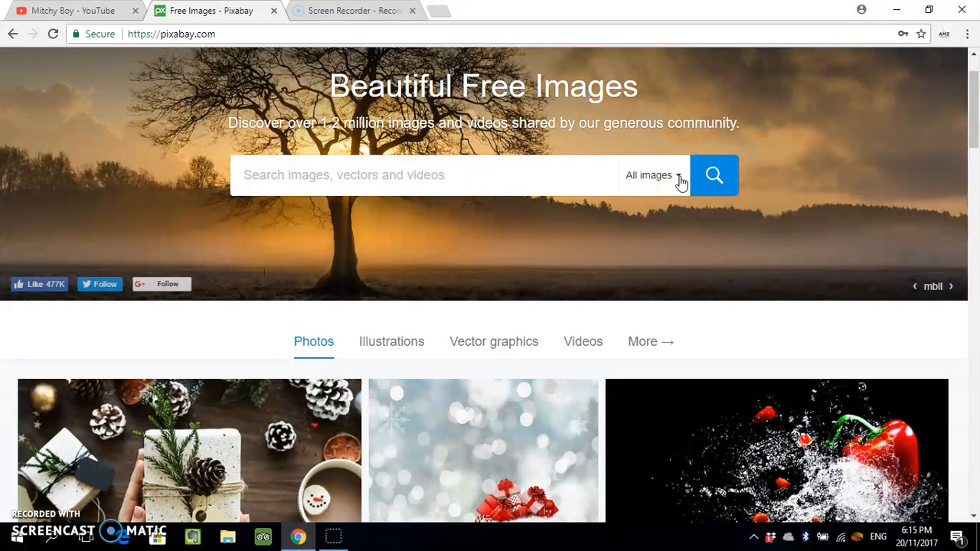
pyautogui.click(650, 174)
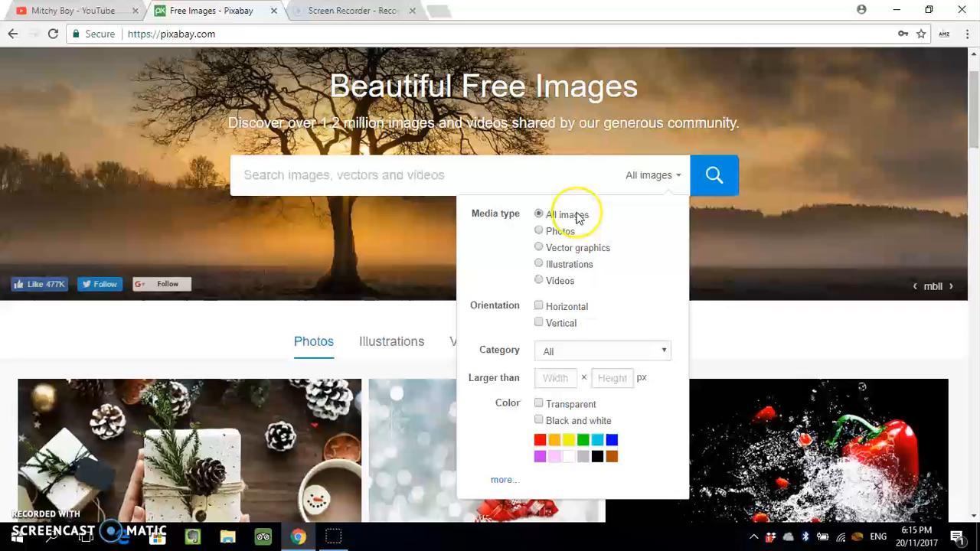
pyautogui.moveTo(544, 249)
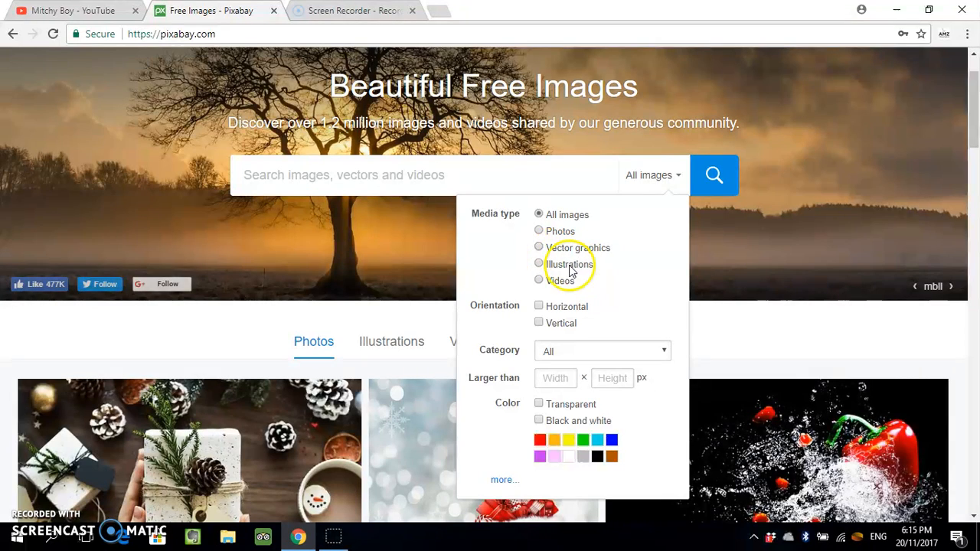
pyautogui.click(348, 185)
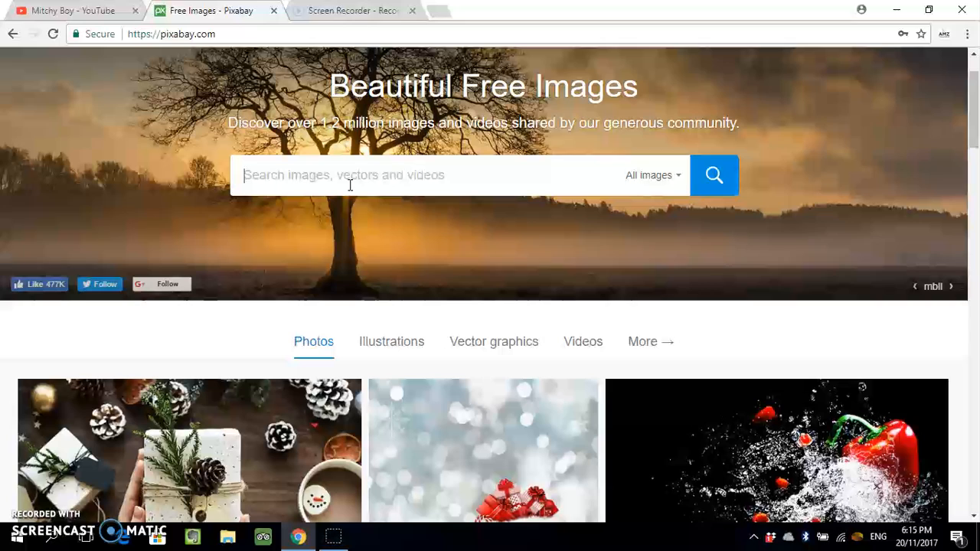
# - Search for 'canada', reaching 4,398 free images across 44 pages
pyautogui.write('canada')
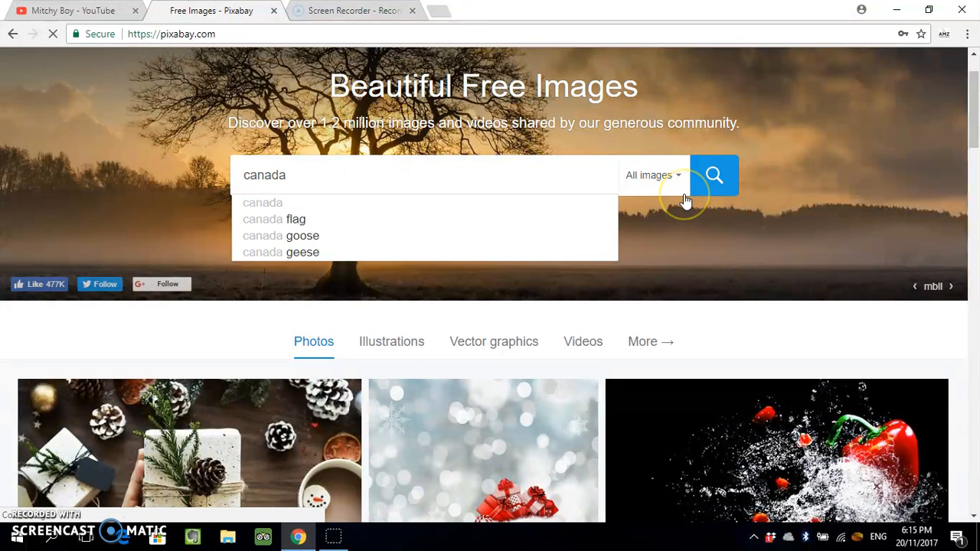
pyautogui.click(714, 175)
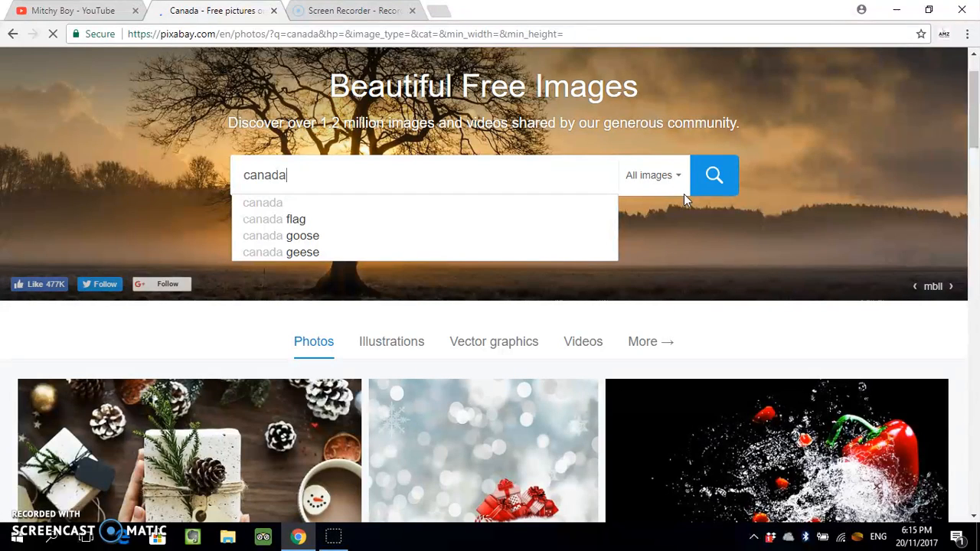
pyautogui.click(714, 176)
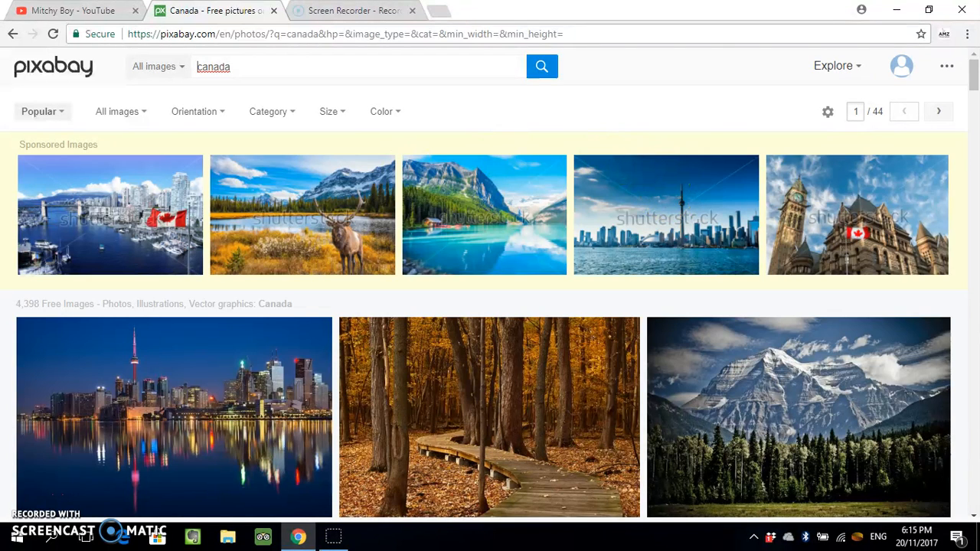
pyautogui.moveTo(12, 148)
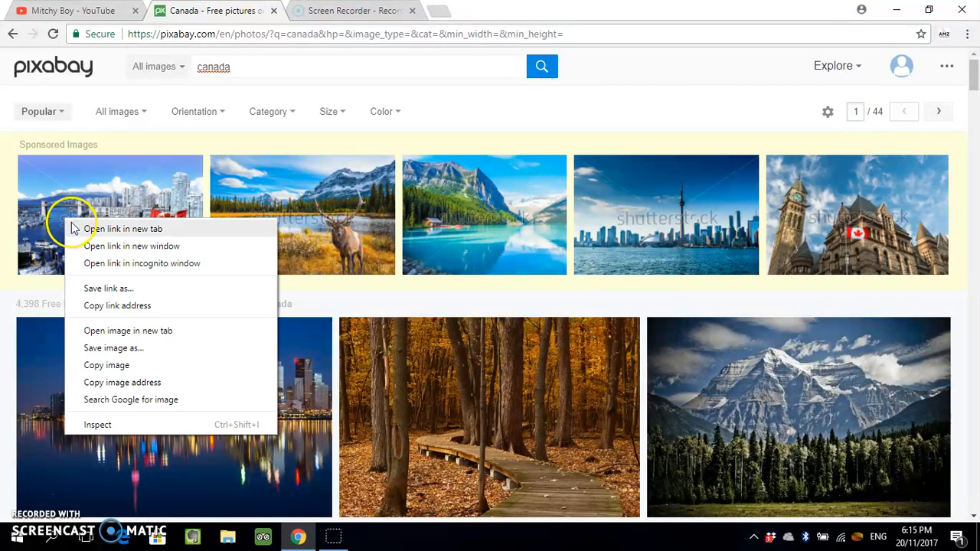
# - Open the sponsored Vancouver flag photo and scroll its Shutterstock page
pyautogui.click(123, 228)
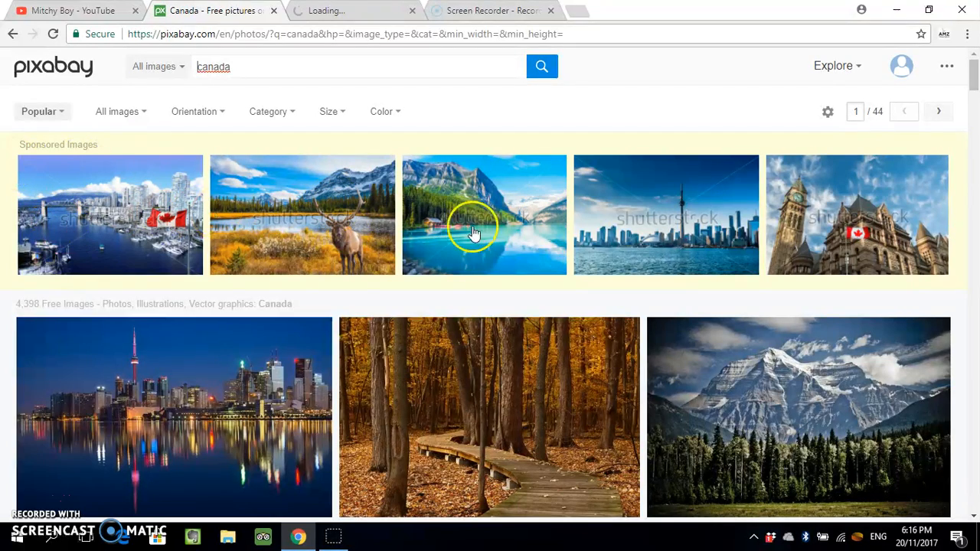
pyautogui.scroll(-3)
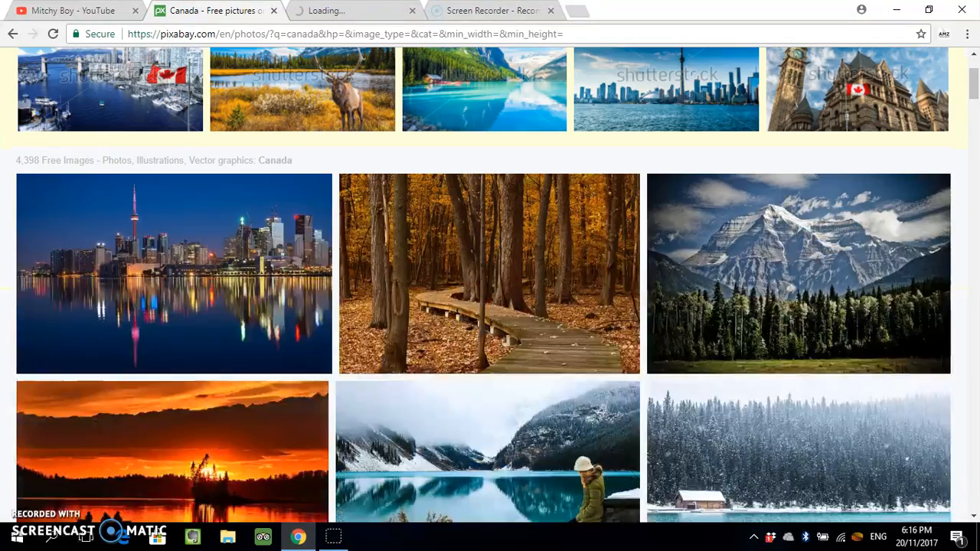
pyautogui.scroll(-3)
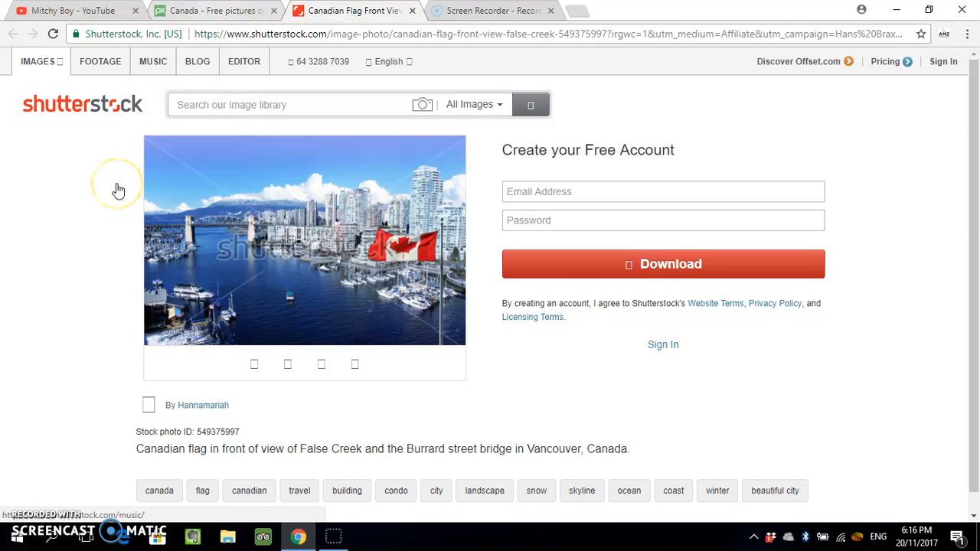
# - Scroll the Shutterstock Vancouver flag page, then return to the Pixabay Canada results tab
pyautogui.scroll(-3)
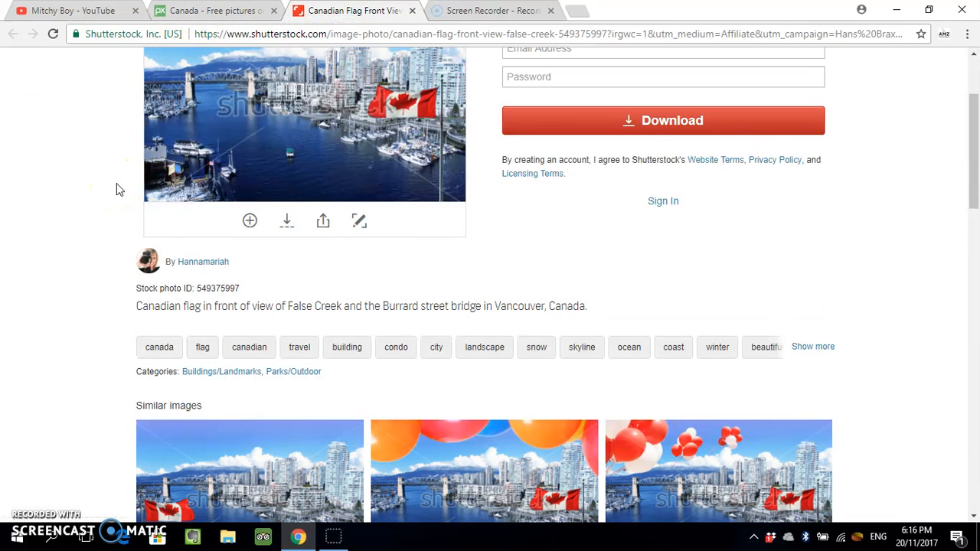
pyautogui.scroll(3)
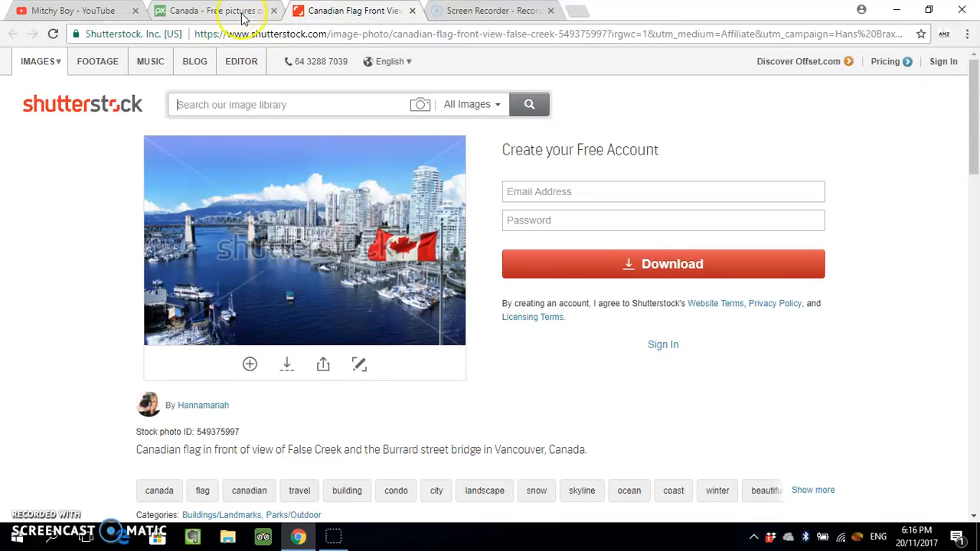
pyautogui.click(222, 11)
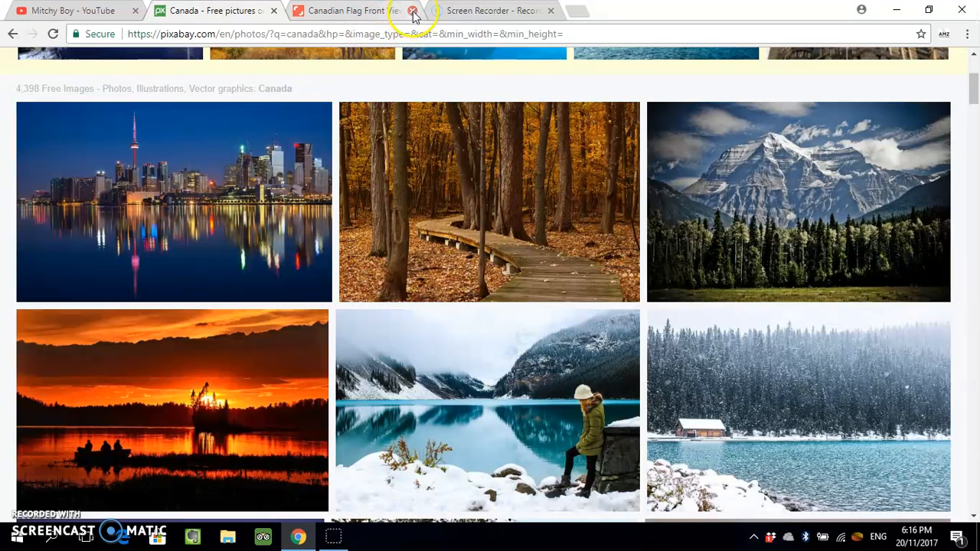
# - Close the Shutterstock tab and open the woman hiker by the snowy lake photo
pyautogui.click(407, 11)
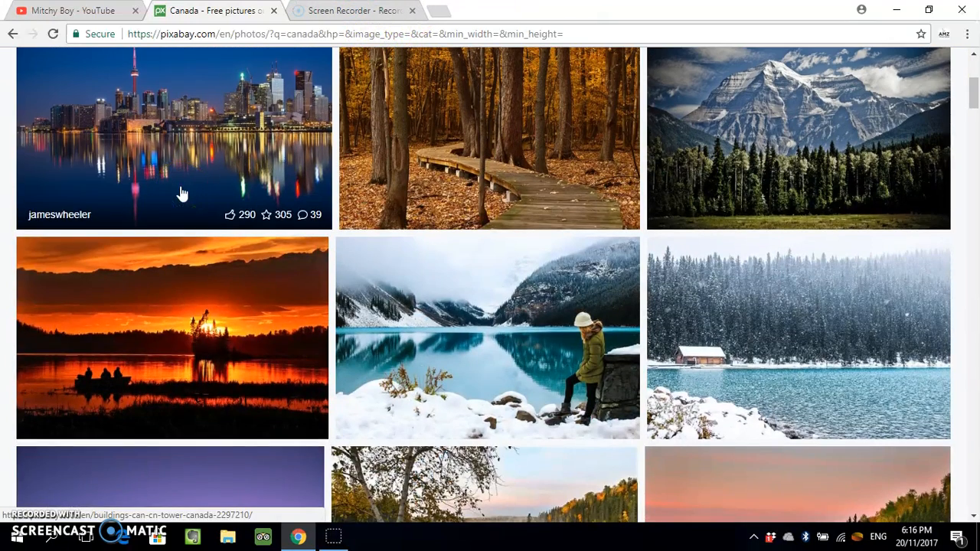
pyautogui.scroll(-3)
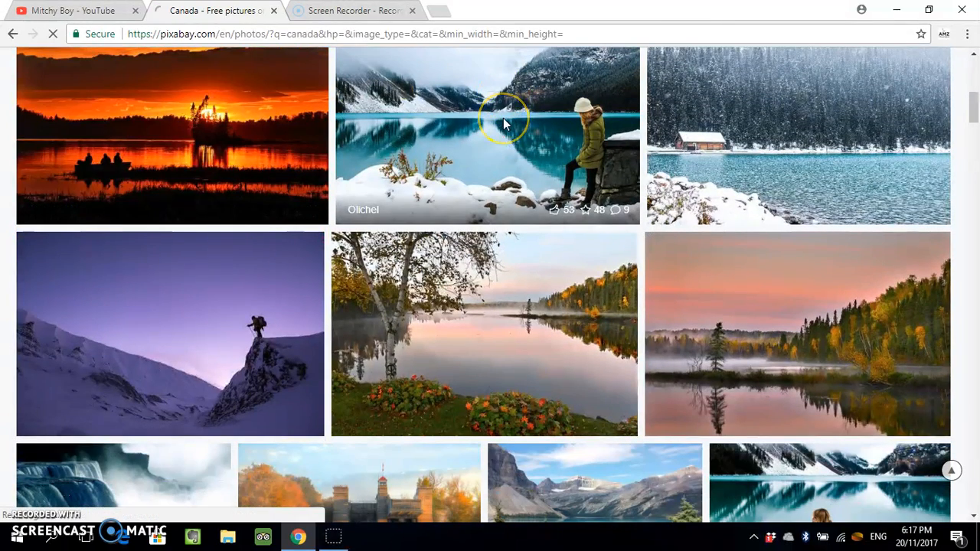
pyautogui.click(505, 124)
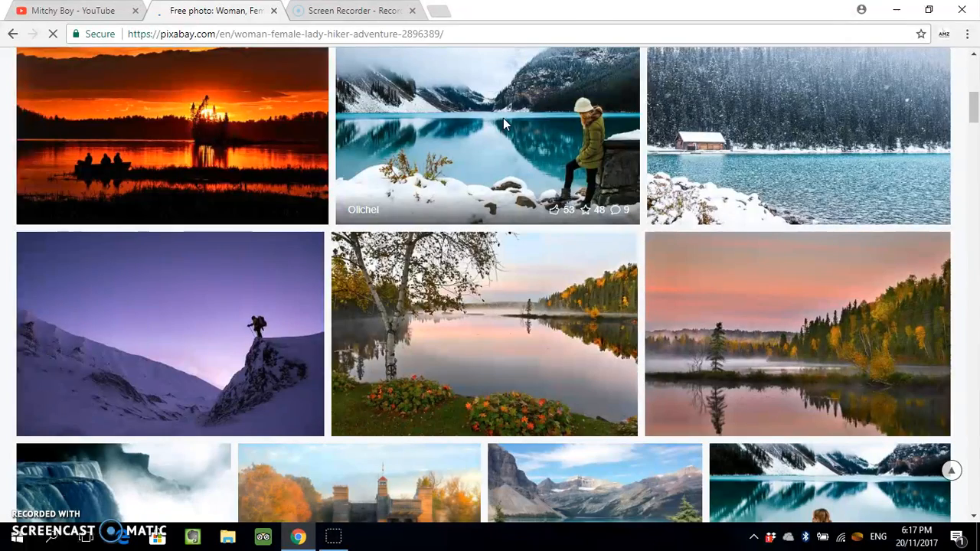
pyautogui.click(506, 126)
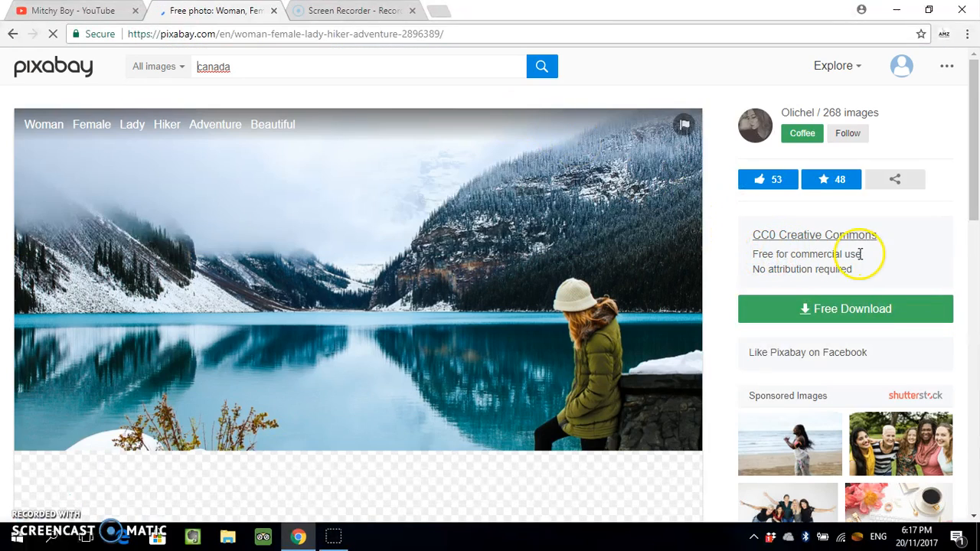
pyautogui.scroll(-3)
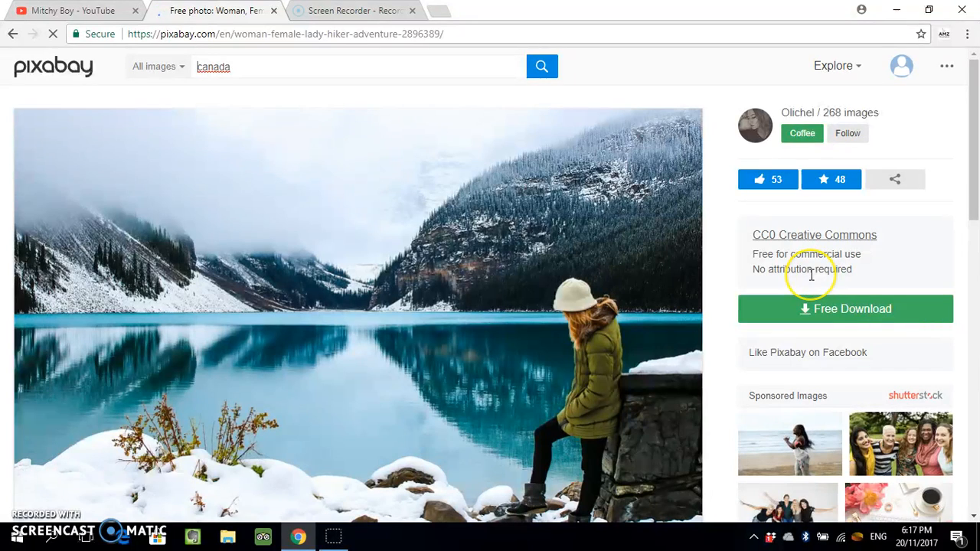
pyautogui.moveTo(813, 284)
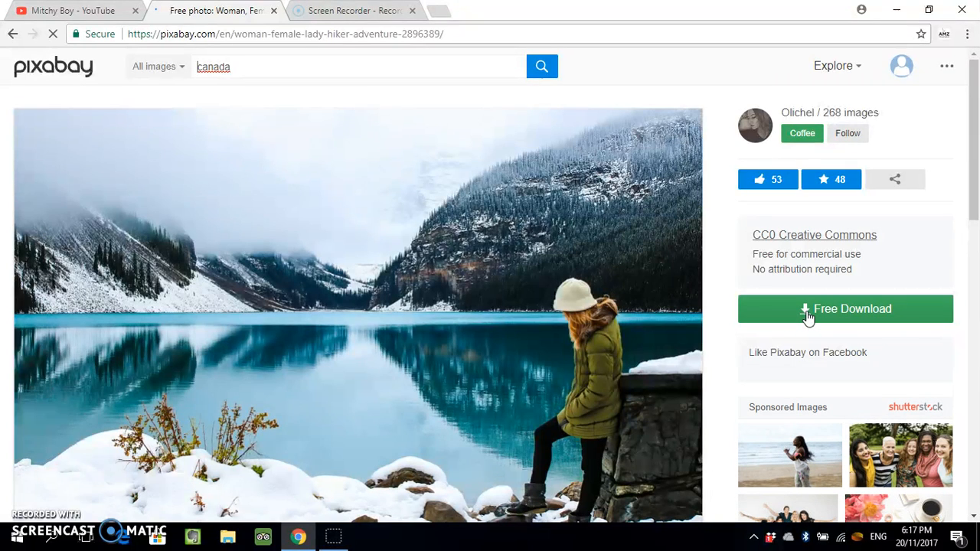
pyautogui.click(845, 308)
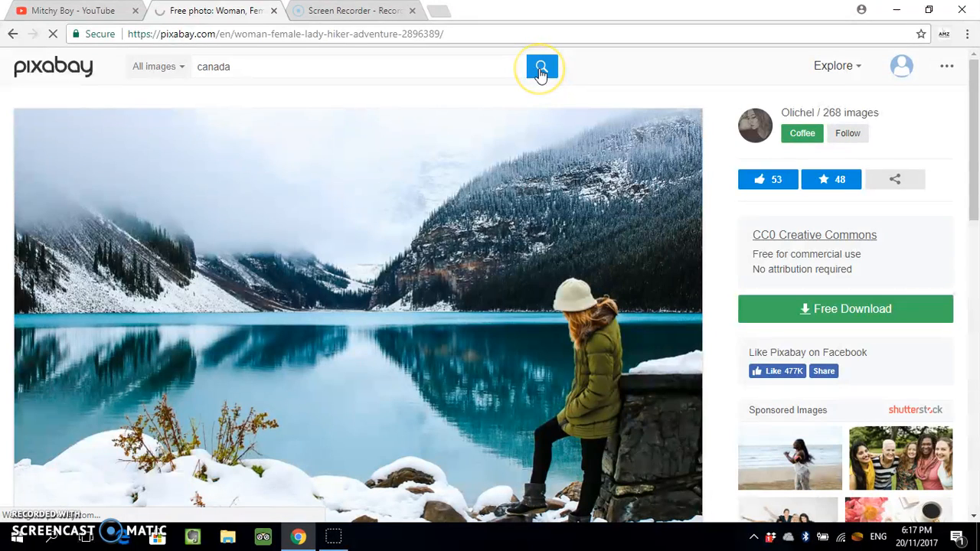
# - Rerun the canada search and switch the media type to Videos, showing 37 clips
pyautogui.click(540, 66)
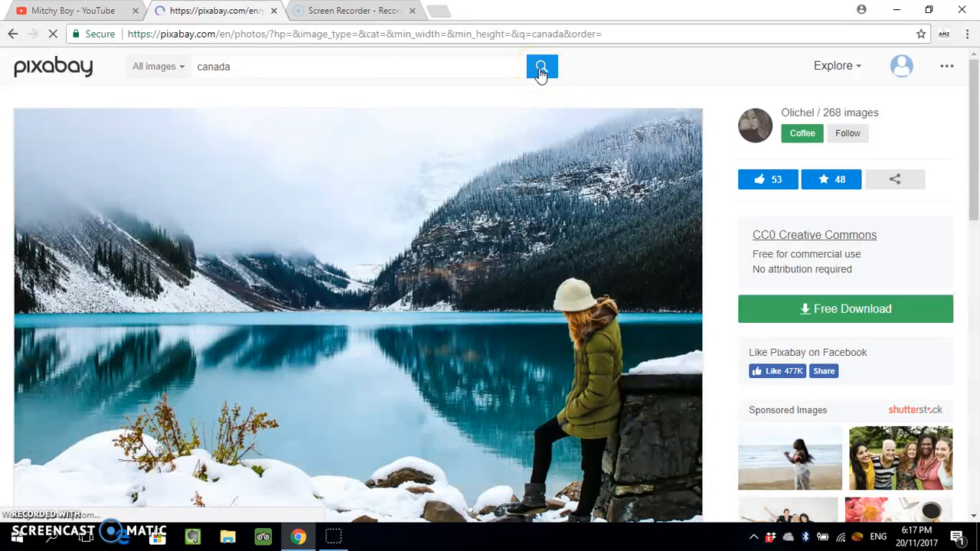
pyautogui.click(541, 69)
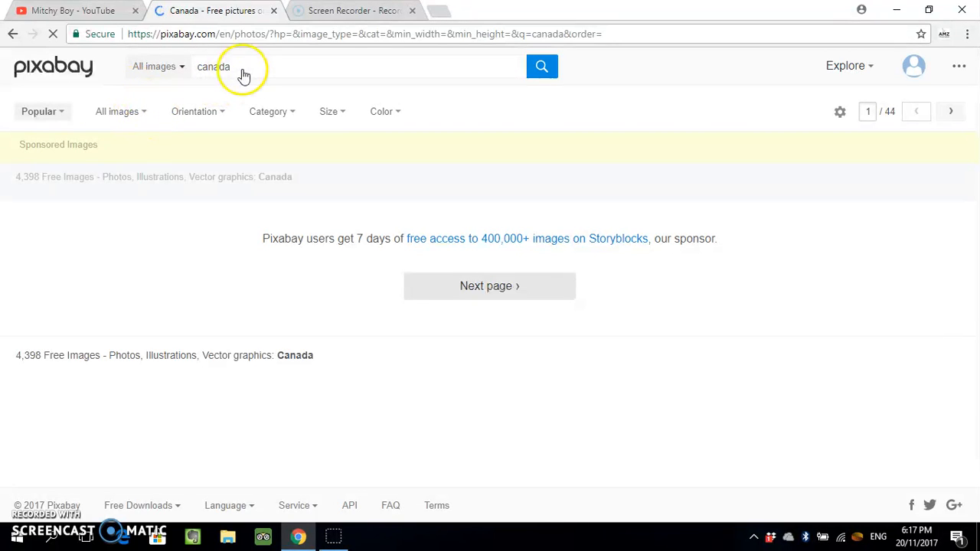
pyautogui.moveTo(149, 116)
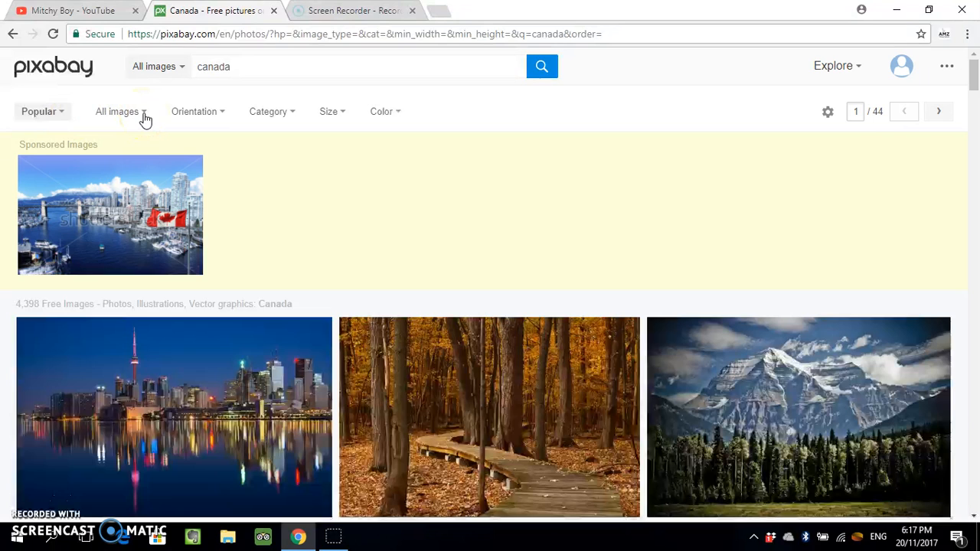
pyautogui.click(122, 112)
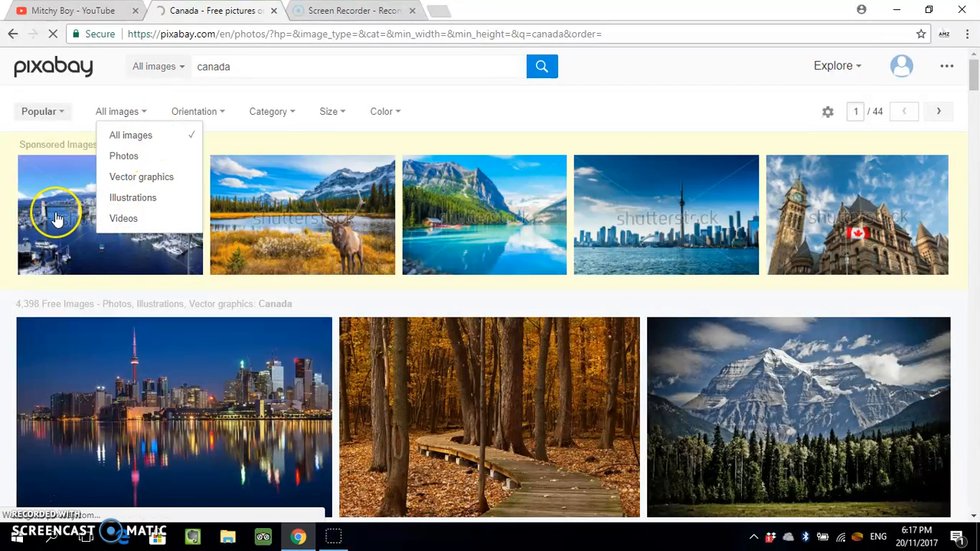
pyautogui.click(123, 218)
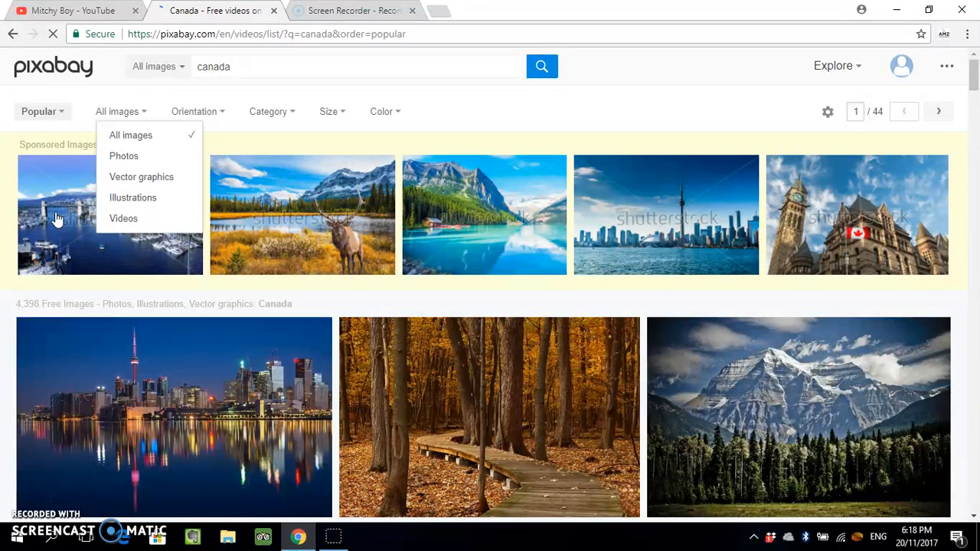
pyautogui.click(123, 219)
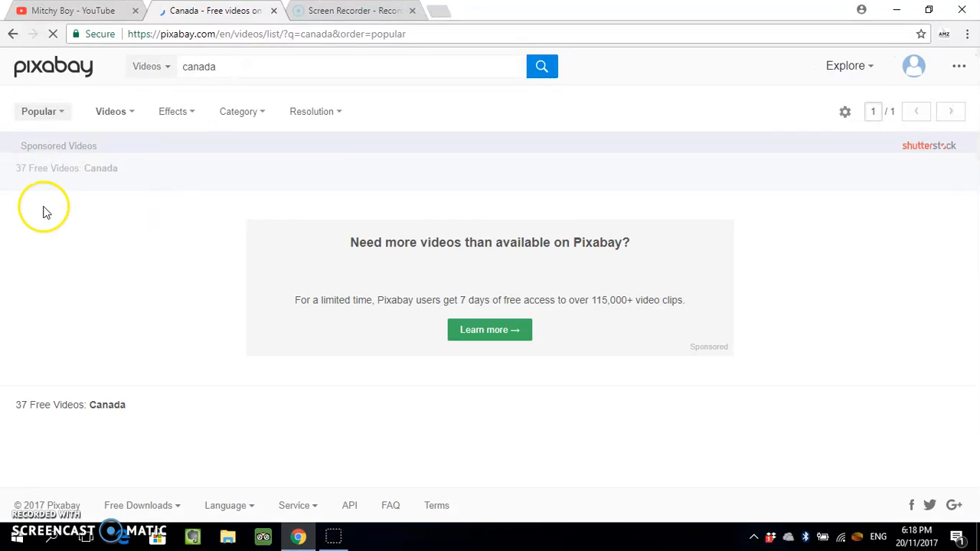
pyautogui.moveTo(60, 179)
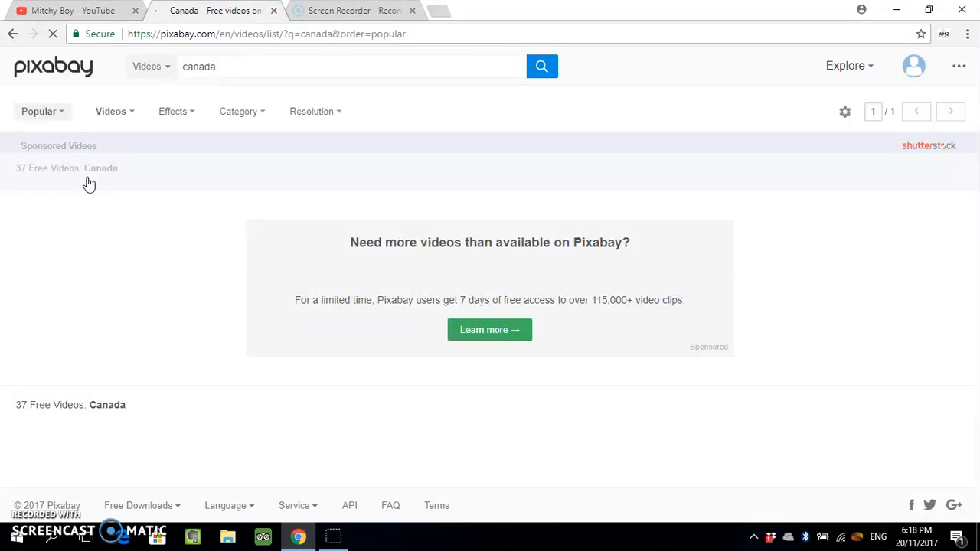
# - Scroll through the Canada video results toward the Niagara Falls clip
pyautogui.scroll(-3)
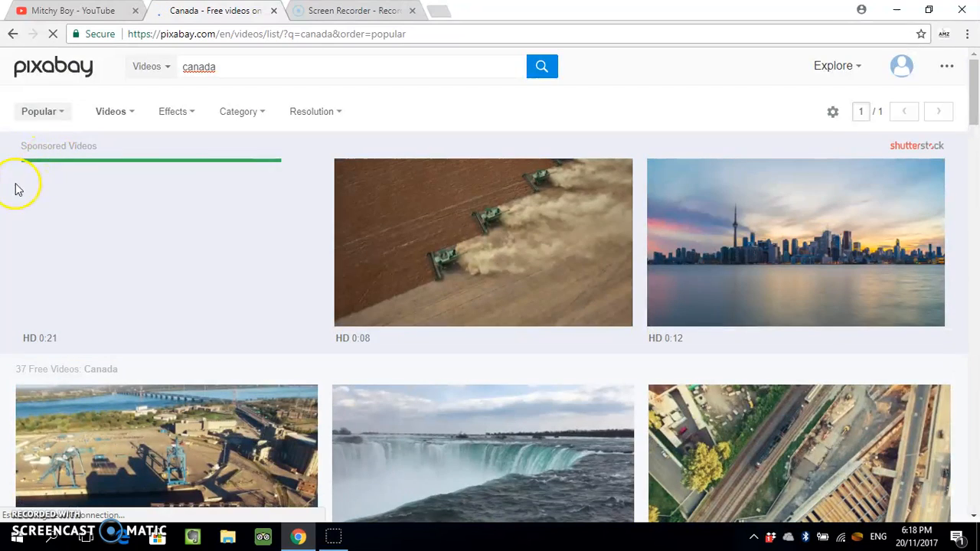
pyautogui.moveTo(520, 245)
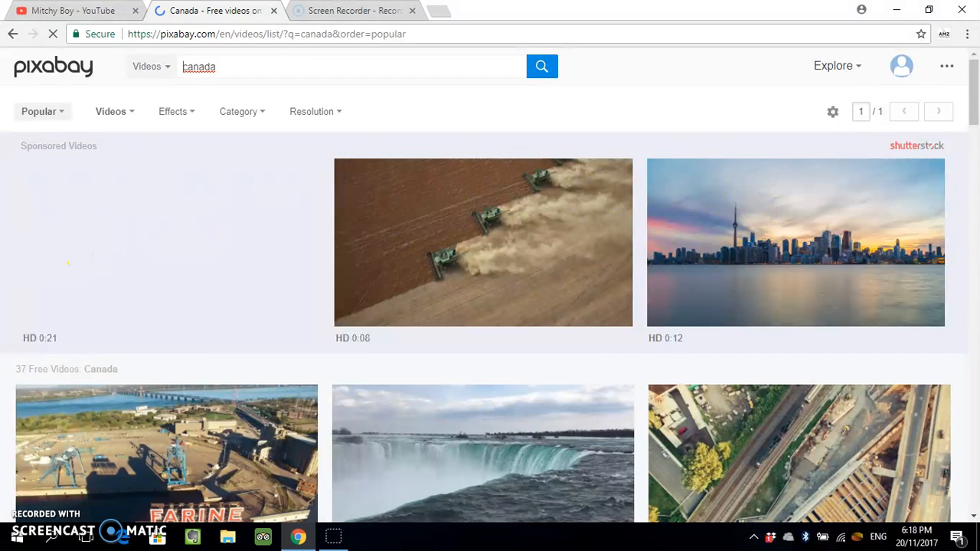
pyautogui.scroll(-3)
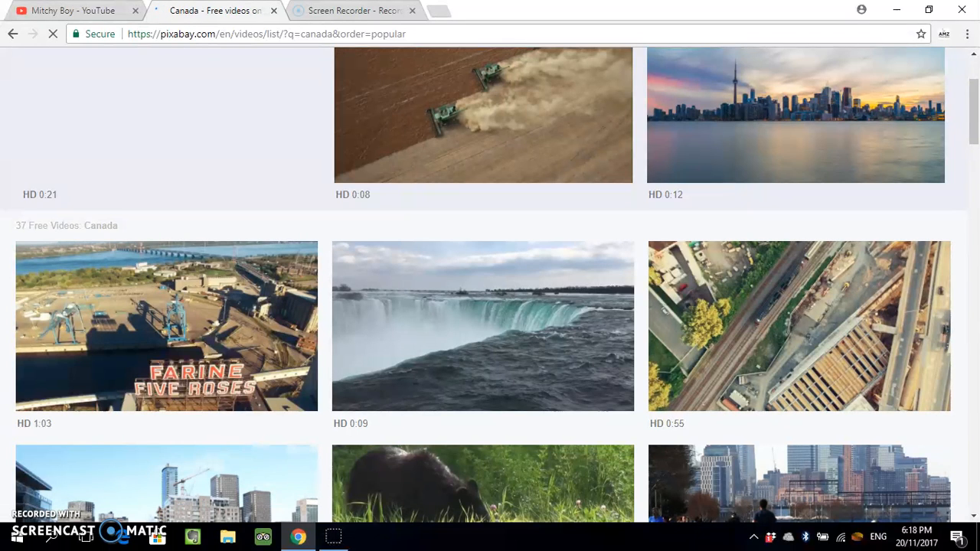
pyautogui.scroll(-3)
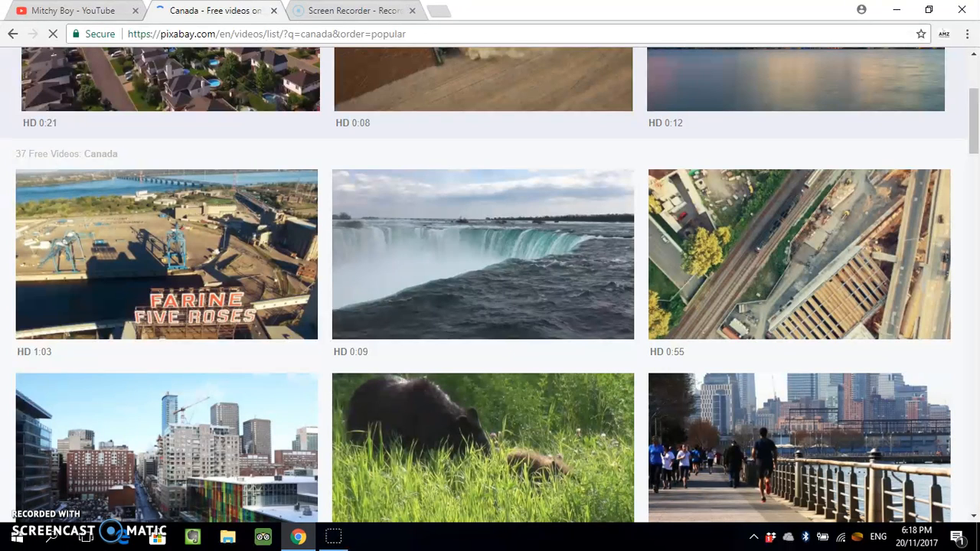
pyautogui.moveTo(481, 232)
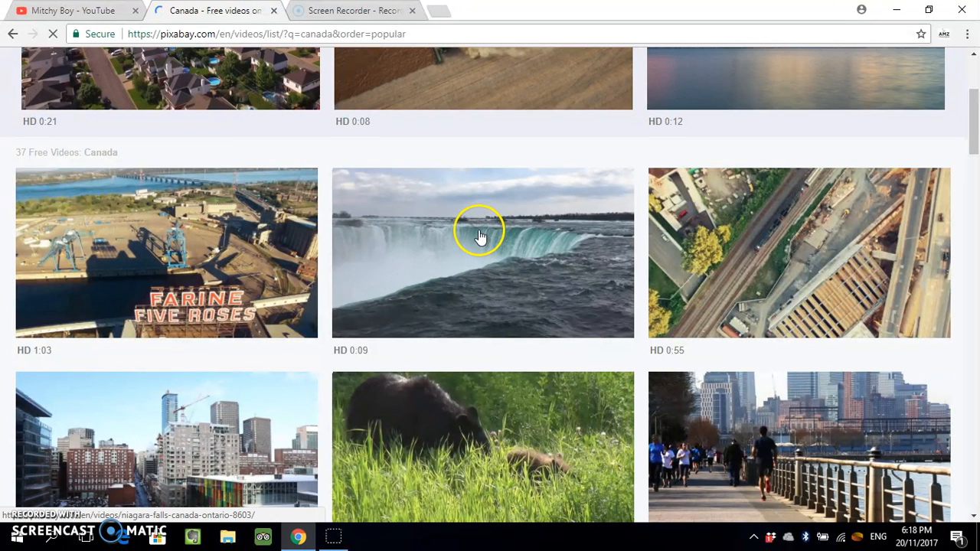
pyautogui.moveTo(449, 258)
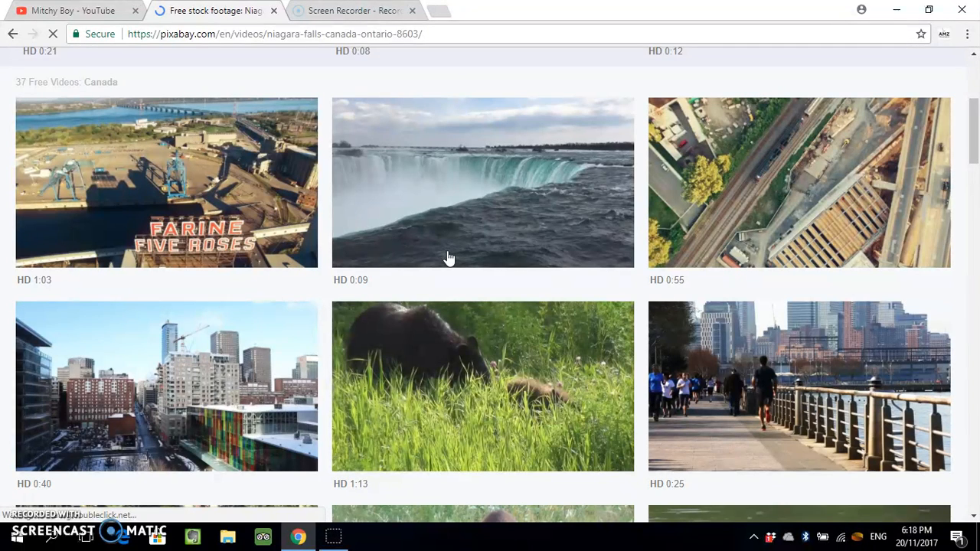
# - Open the Niagara Falls clip page (1920×1080, 0:09 MP4, CC0) and scroll toward Free Download
pyautogui.click(452, 233)
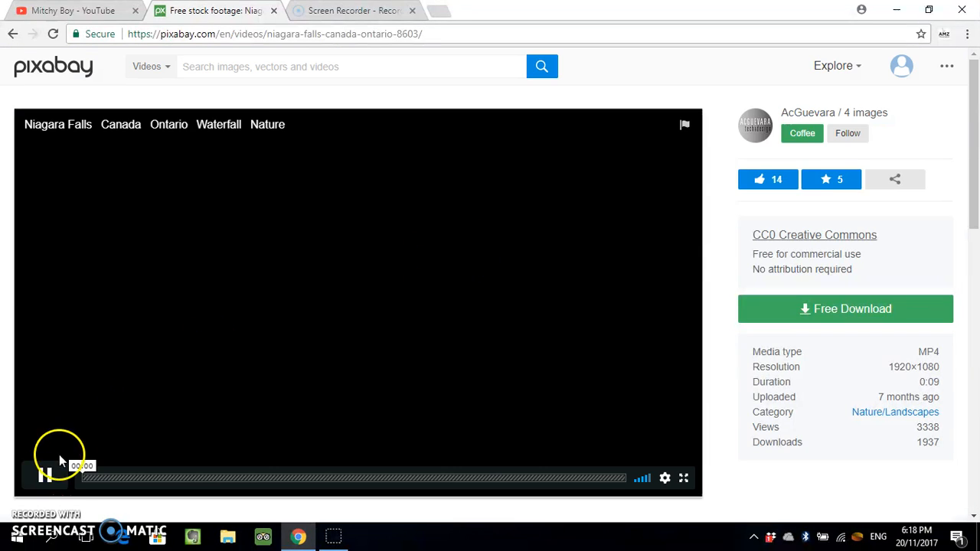
pyautogui.click(44, 475)
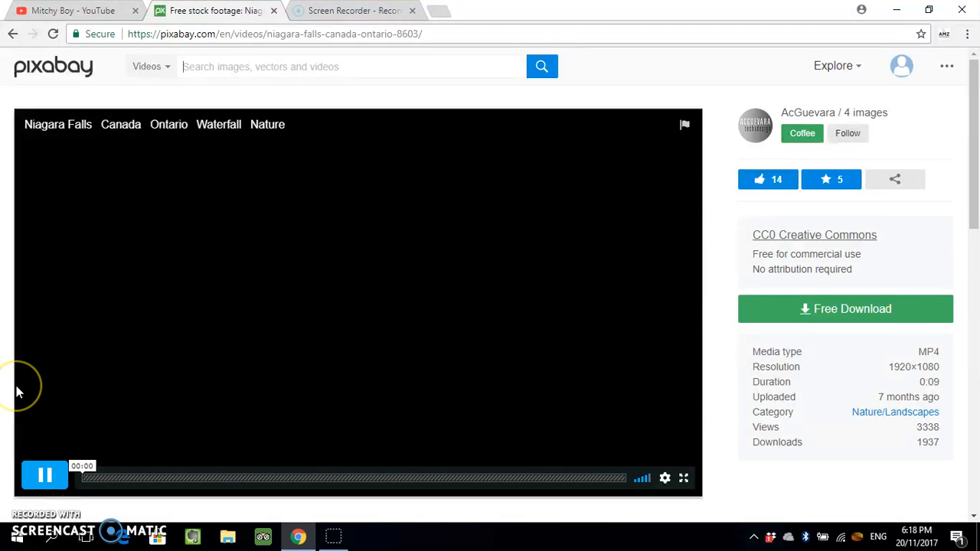
pyautogui.scroll(-3)
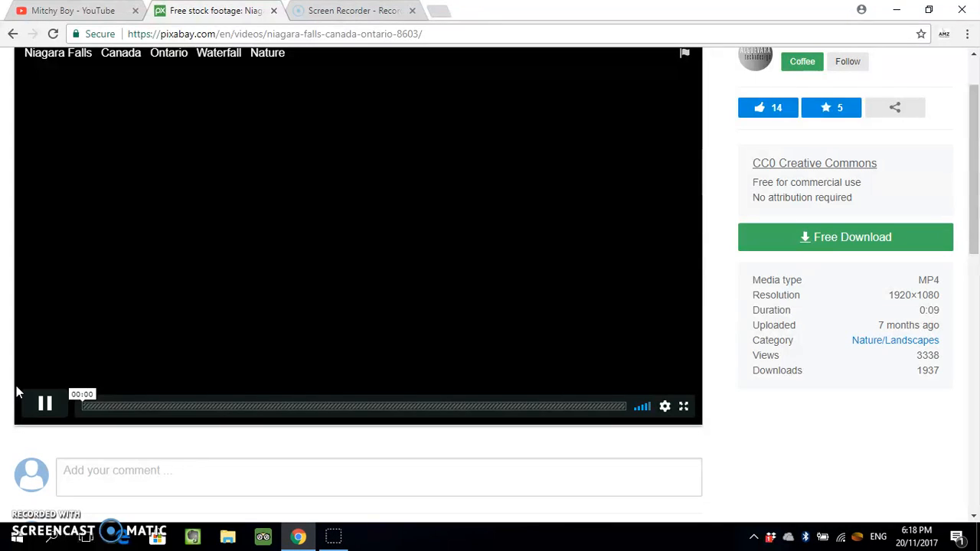
pyautogui.moveTo(558, 334)
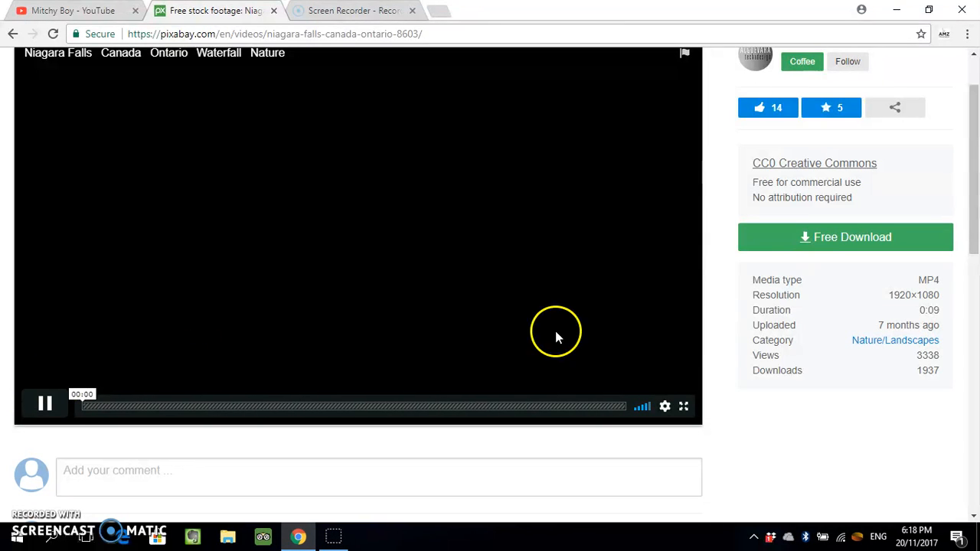
pyautogui.moveTo(801, 246)
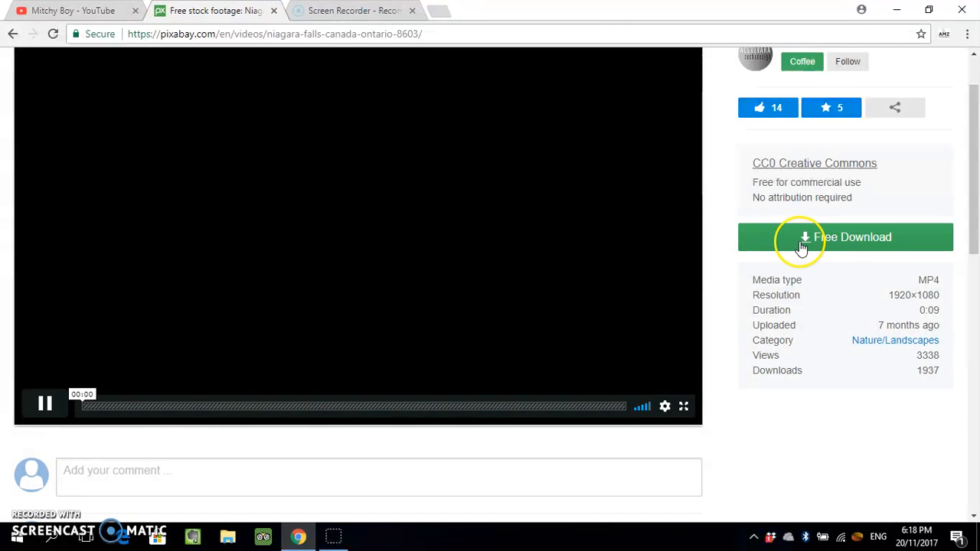
# - List the Free Download resolutions, from 640×360 (686 kB) to 1920×1080 (5.2 MB)
pyautogui.click(845, 237)
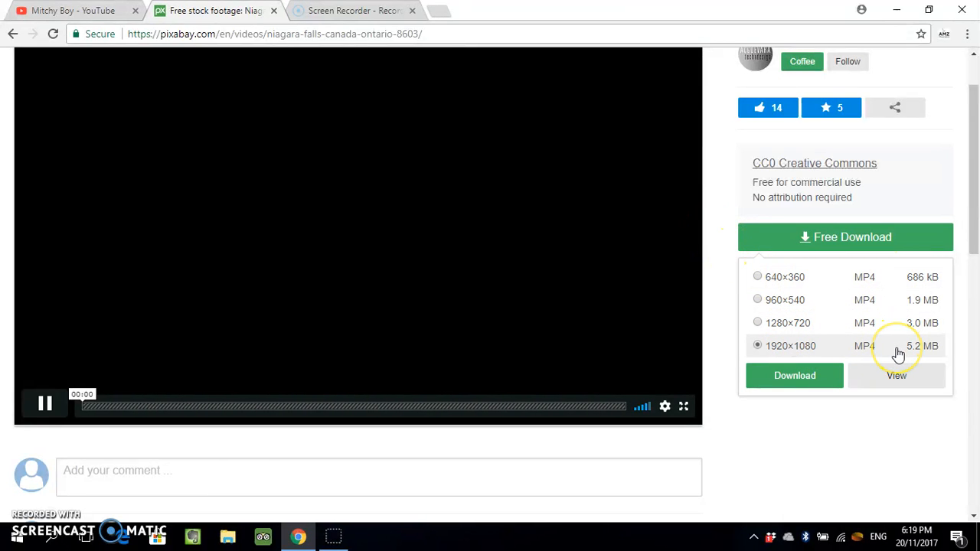
pyautogui.moveTo(837, 282)
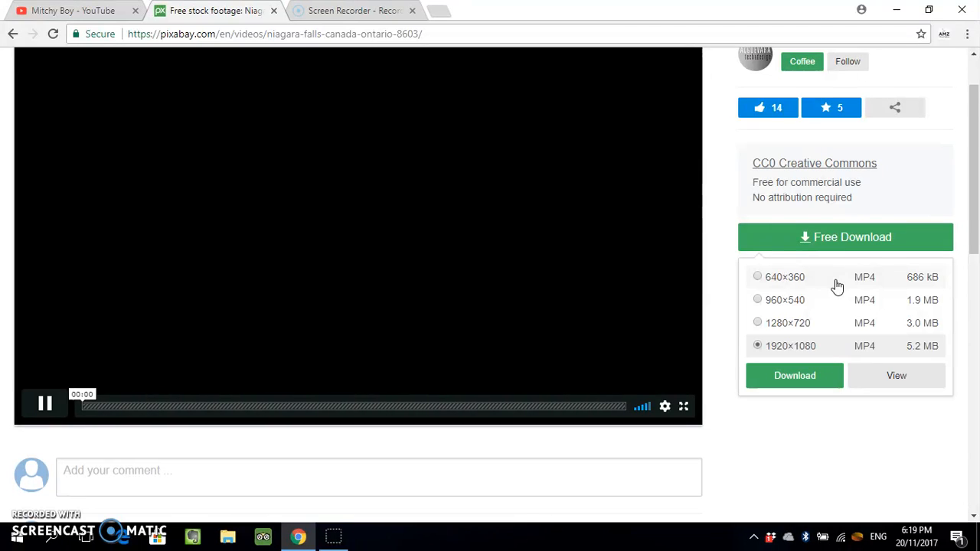
pyautogui.moveTo(960, 176)
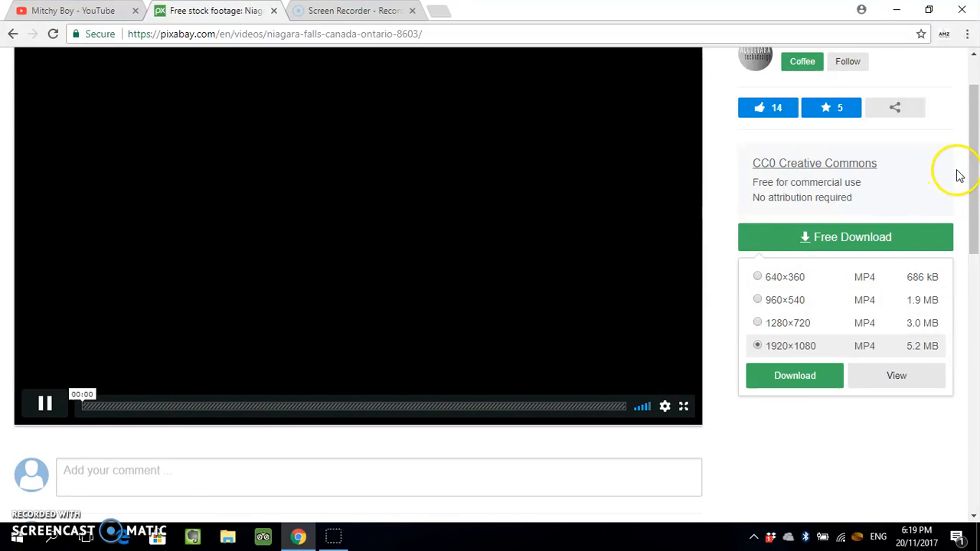